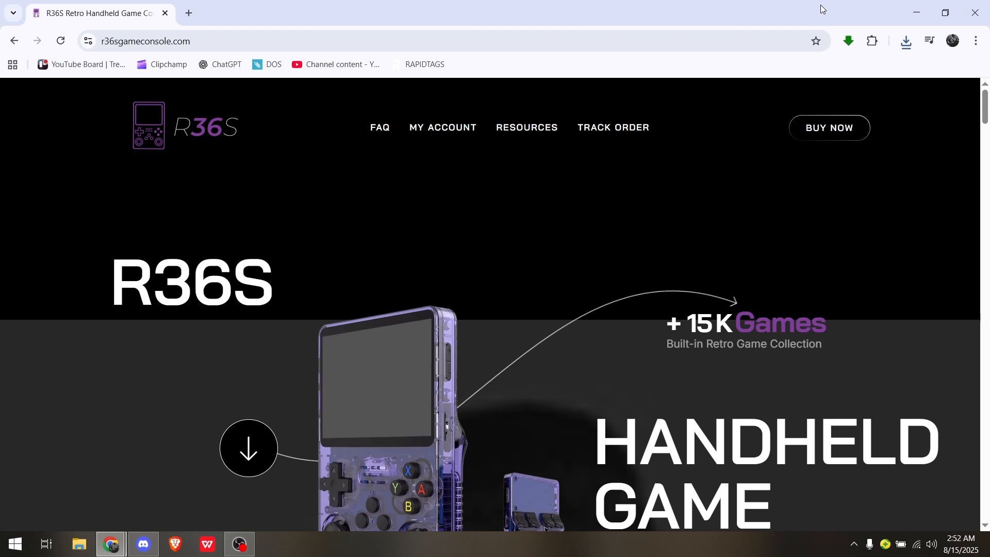
mouse_move(624, 219)
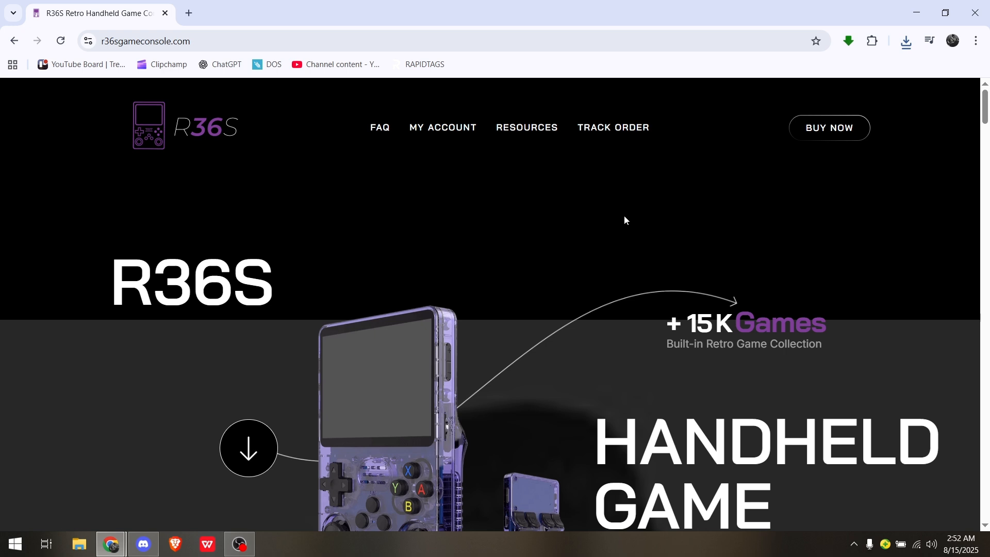
scroll(down, 3)
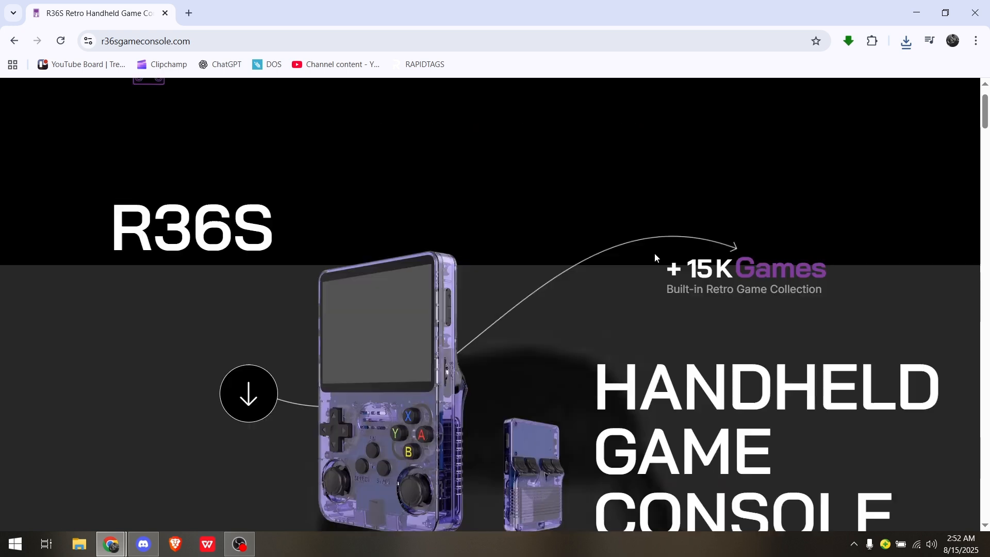
mouse_move(615, 260)
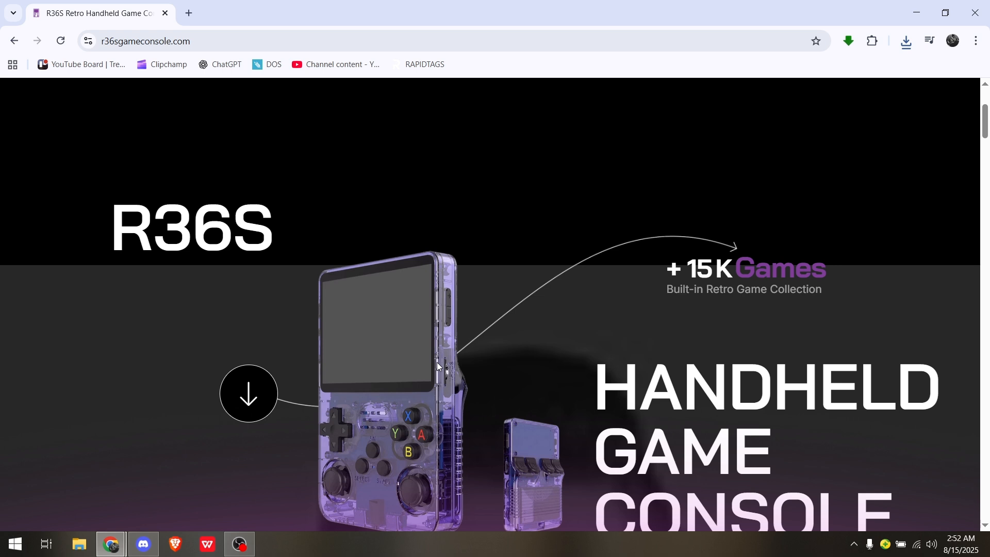
mouse_move(446, 368)
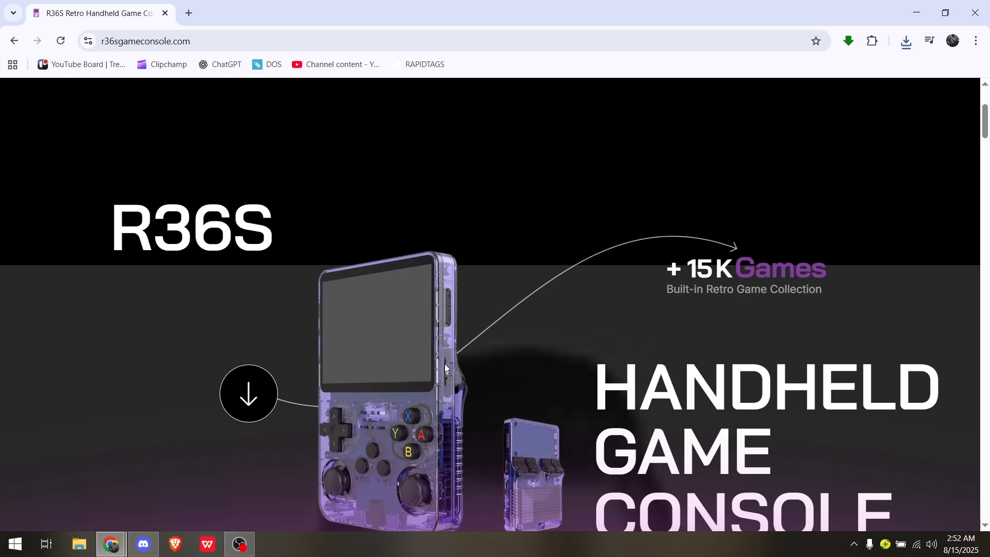
mouse_move(460, 326)
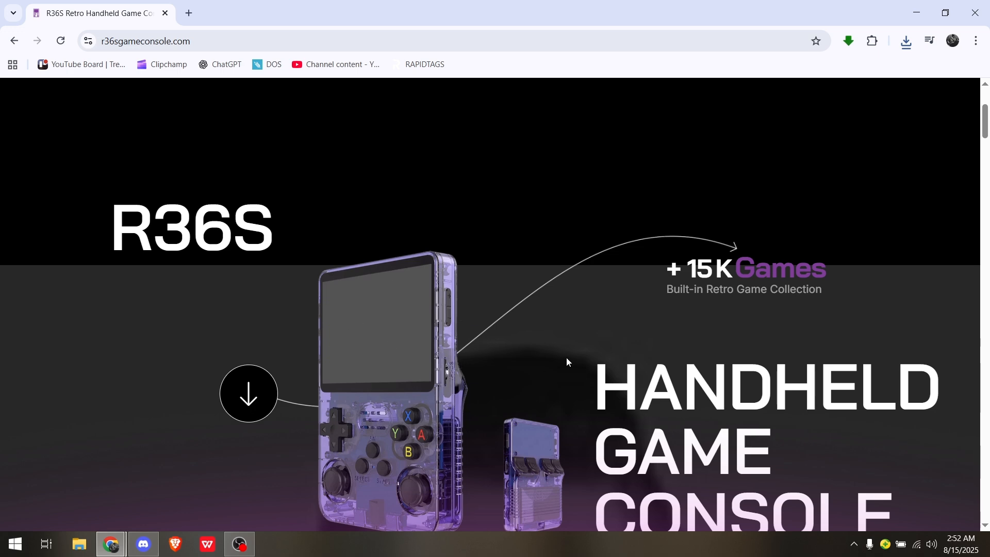
scroll(down, 3)
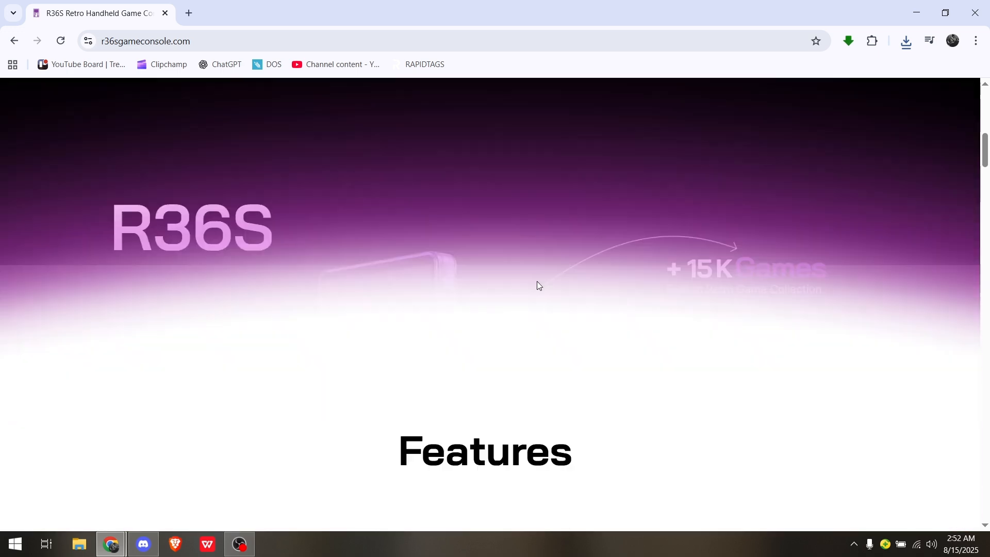
scroll(down, 3)
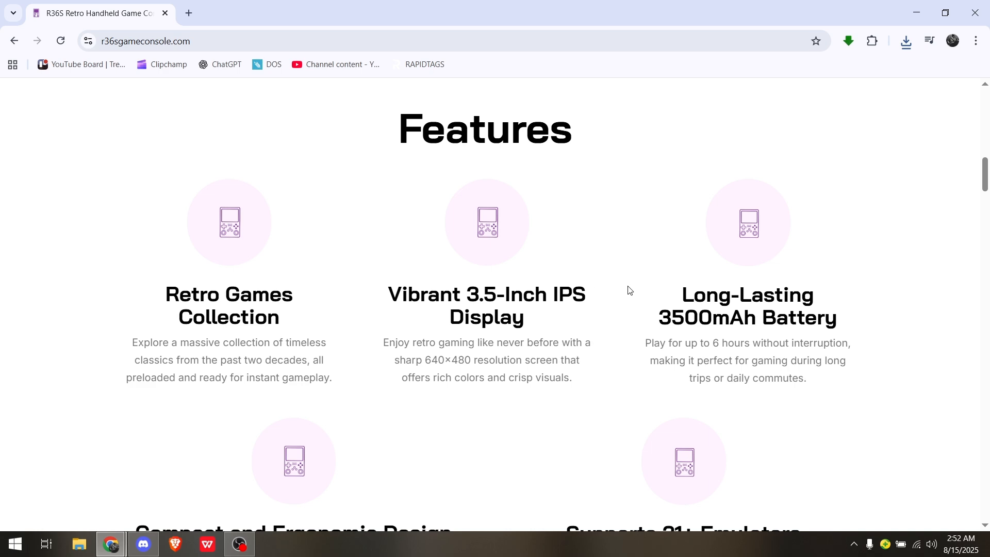
scroll(down, 3)
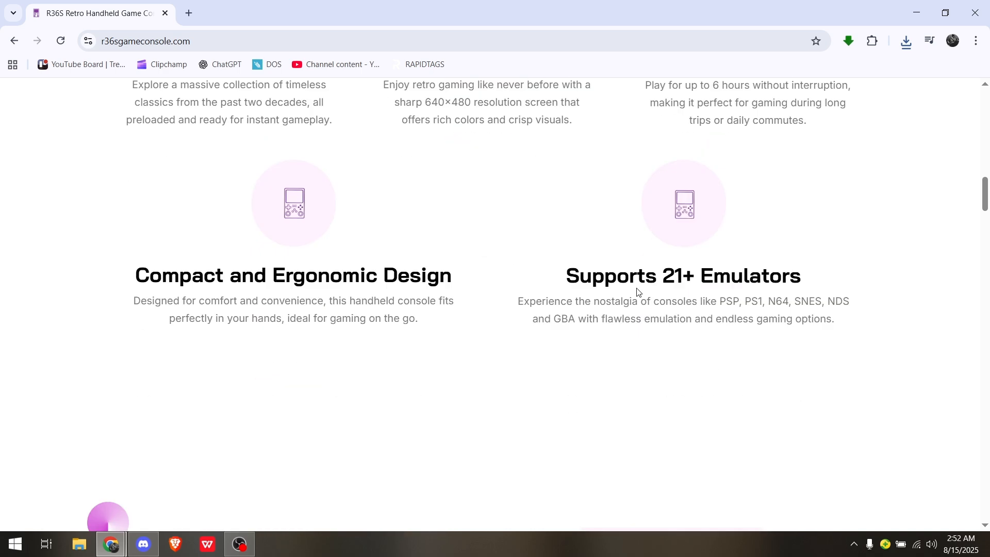
mouse_move(609, 351)
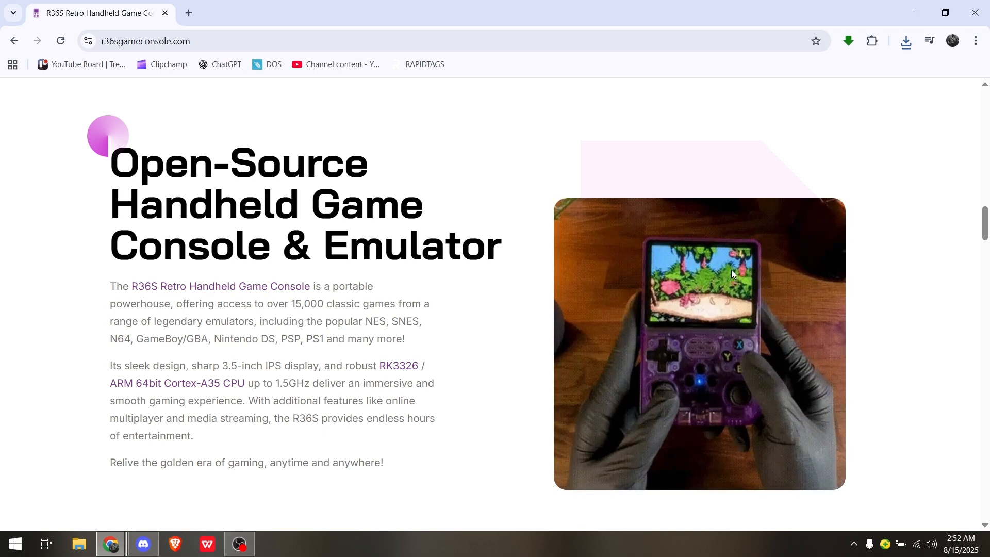
scroll(down, 3)
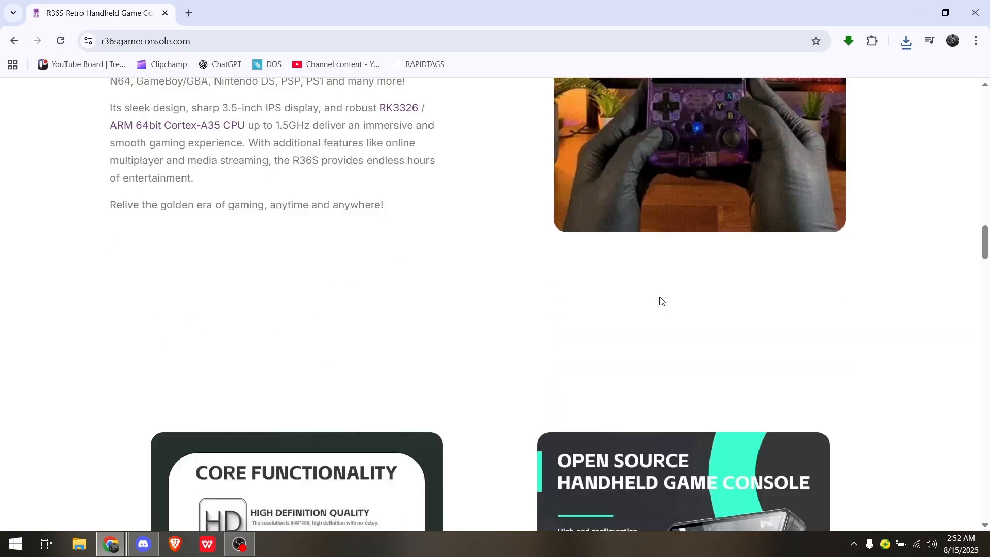
scroll(down, 3)
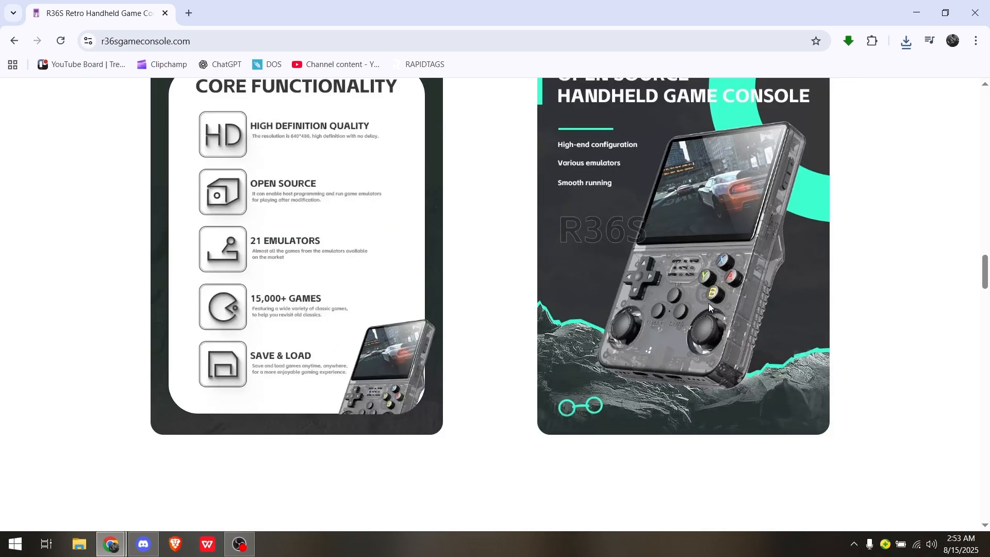